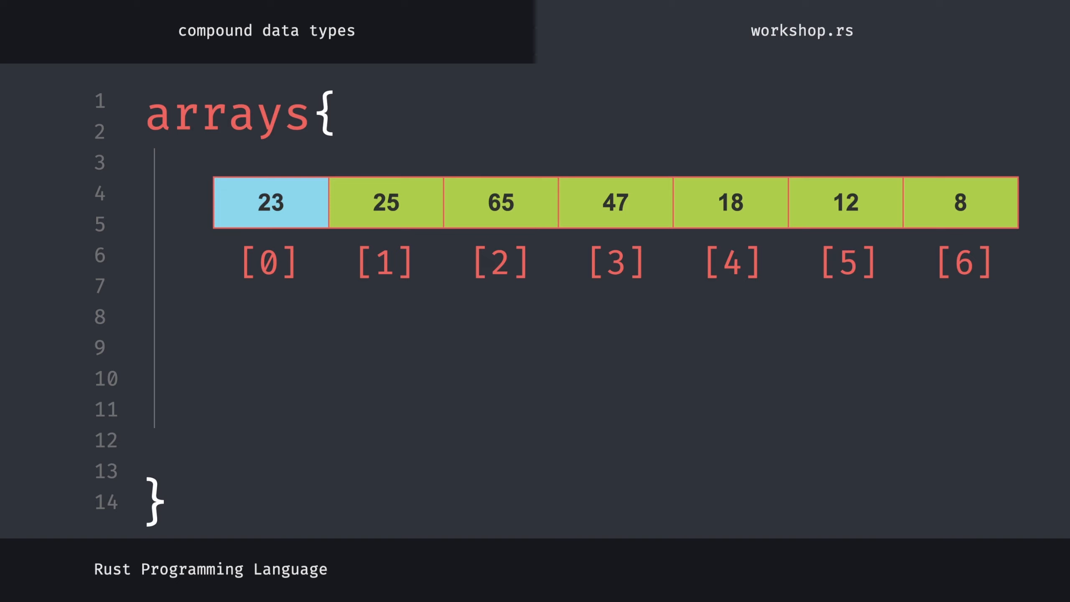
Reveal the slide line let float_array = [-11.0, 2.3, 3.14, 23.3, -15.8];.
text(let float_array = [-11.0, 2.3, 3.14, 23.3, -15.8];)
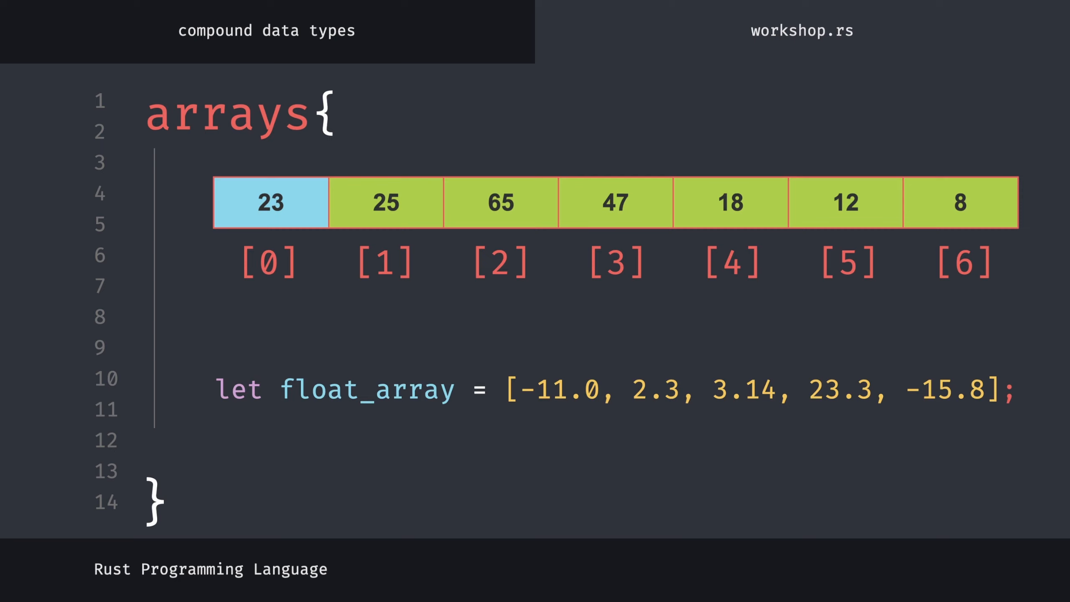
text(float_array[2])
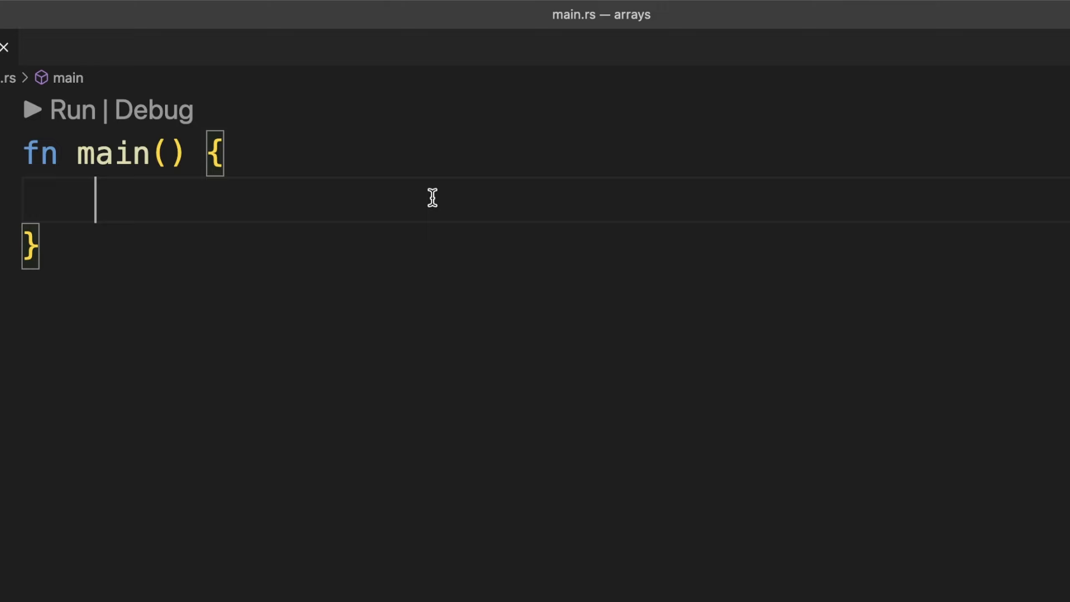
Declare chars_of_name = ['e','y','d','i'] and print chars_of_name[0] inside main.
text(let chars_of_name = ['e', ')
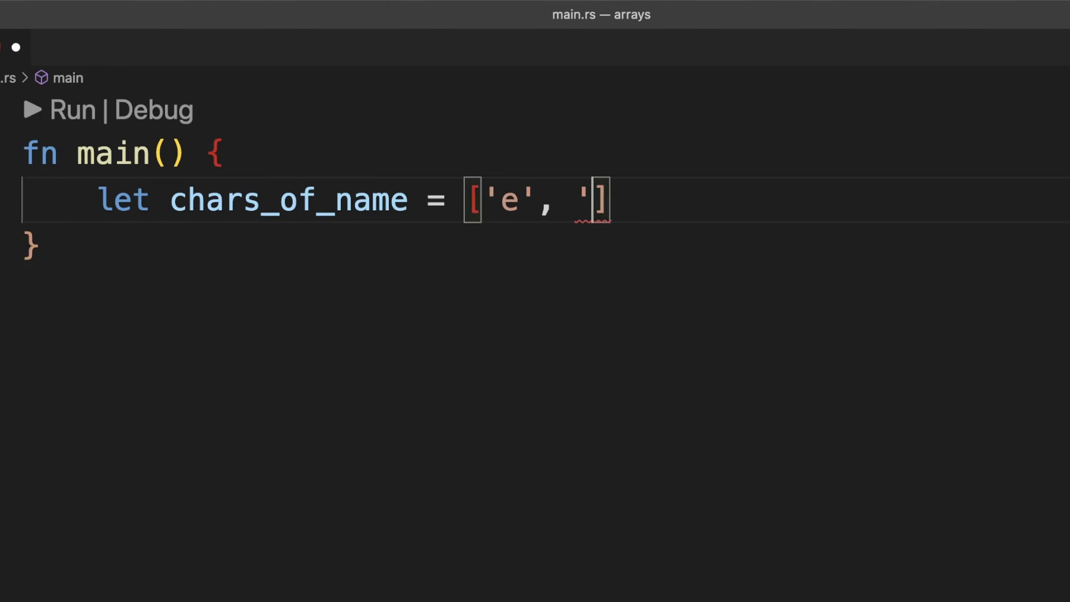
text(y', 'd', 'i)
text(println!(")
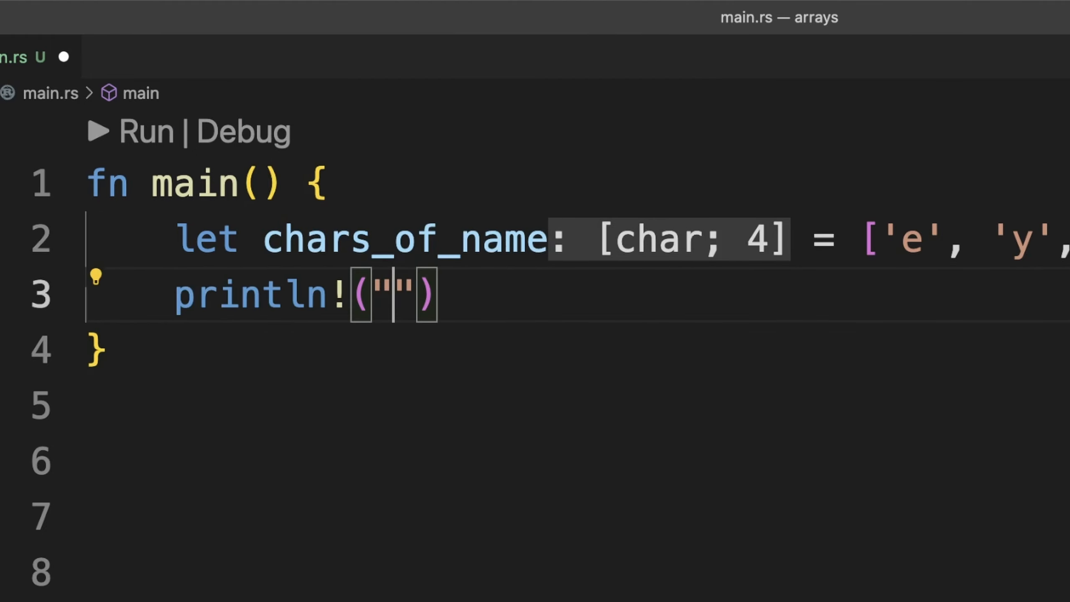
text({}", chars_of_name[0])
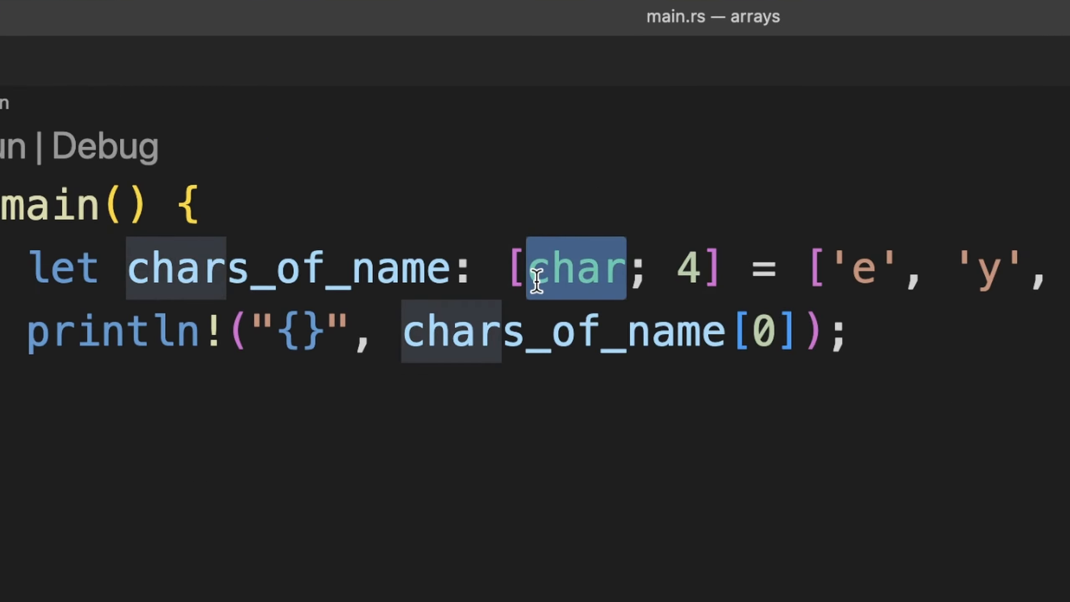
mouse_move(735, 210)
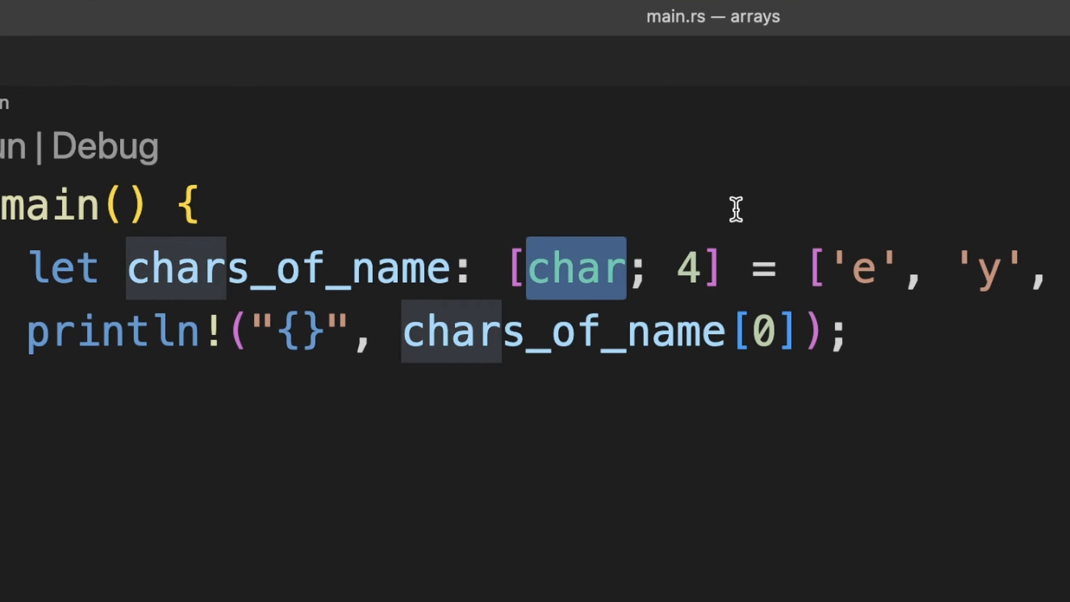
Run the program so the terminal prints e, the first character.
click(529, 266)
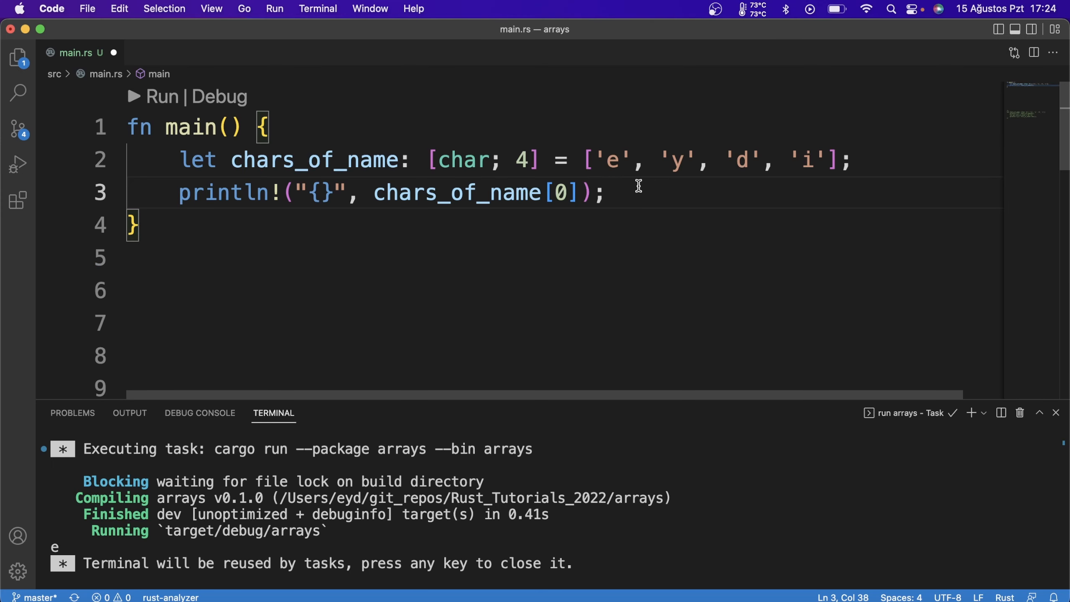
Add let mut fill_it_later: [i32; 5] = [0; 5]; after the print line and begin a new print.
click(603, 192)
text(let)
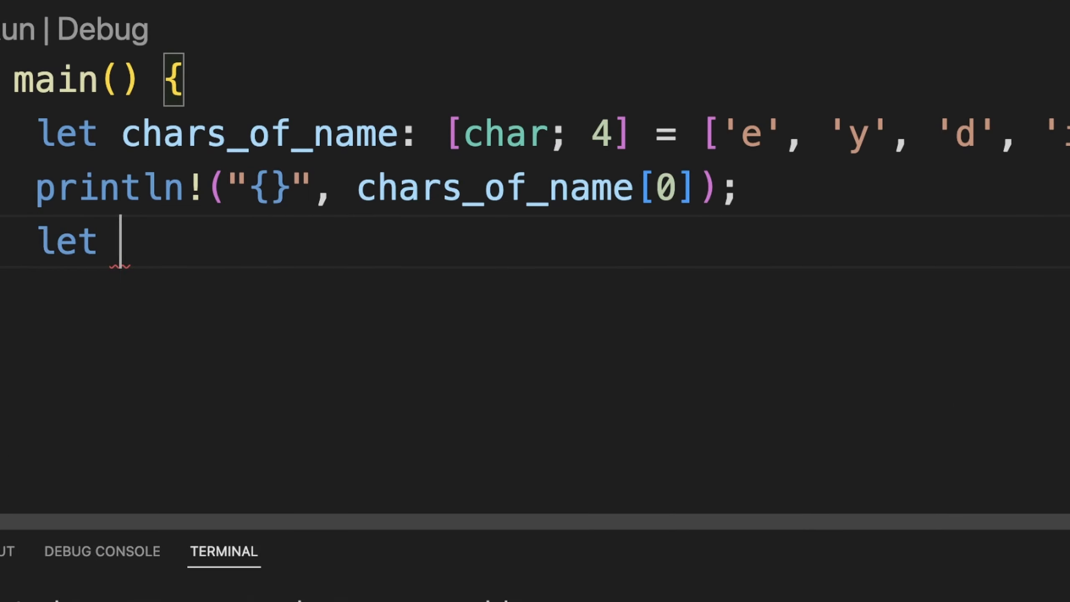
text(fill_it_later)
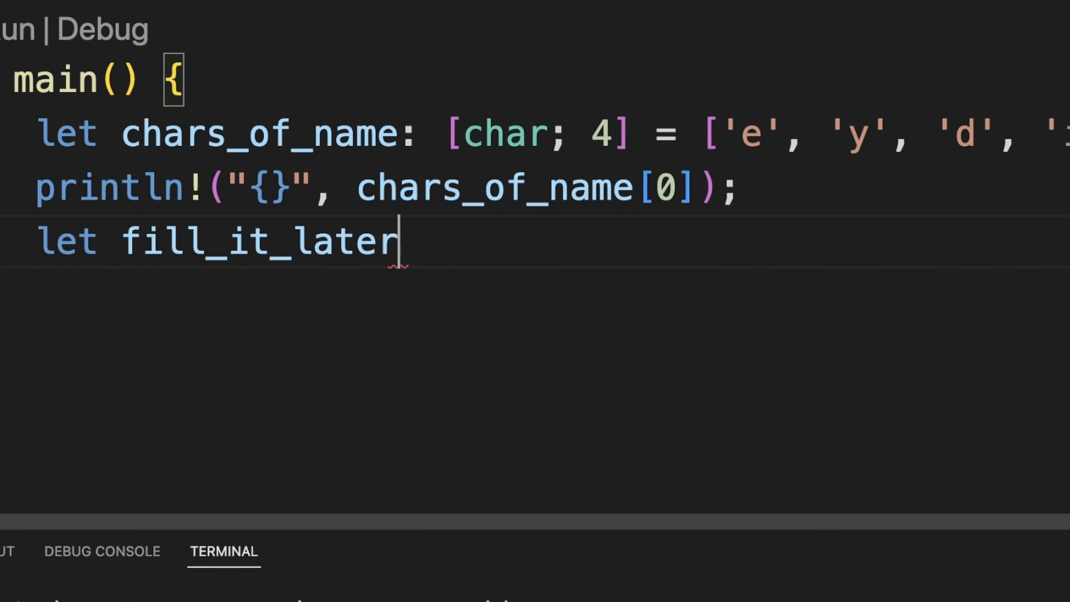
text(mut)
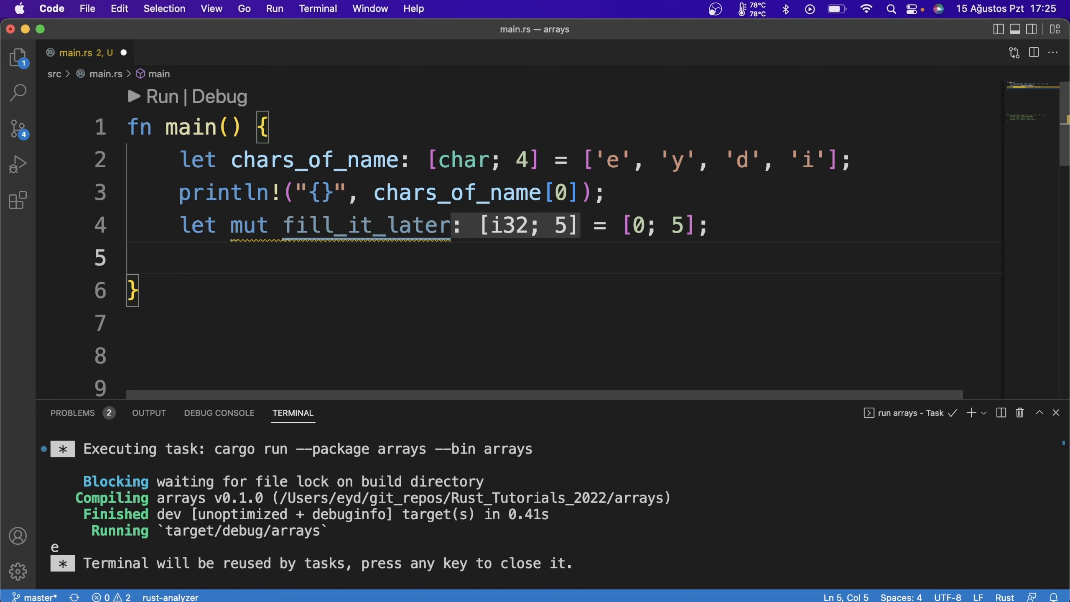
text(pri)
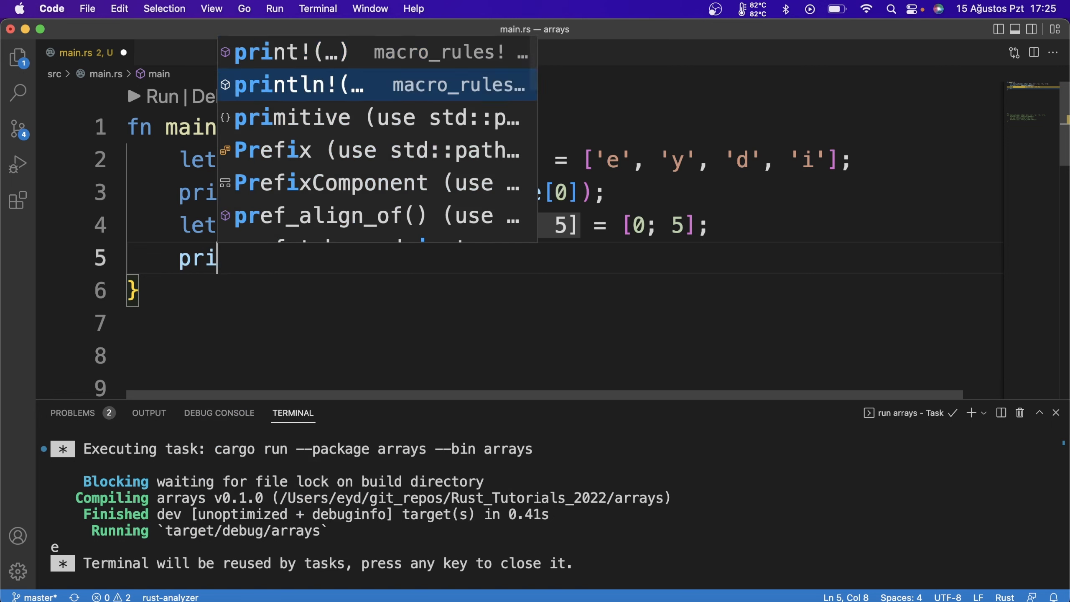